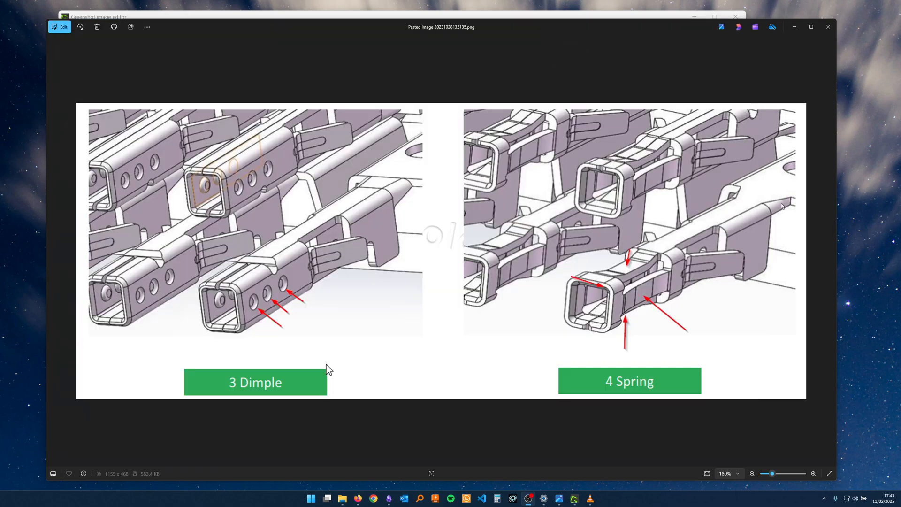
mouse_move(370, 272)
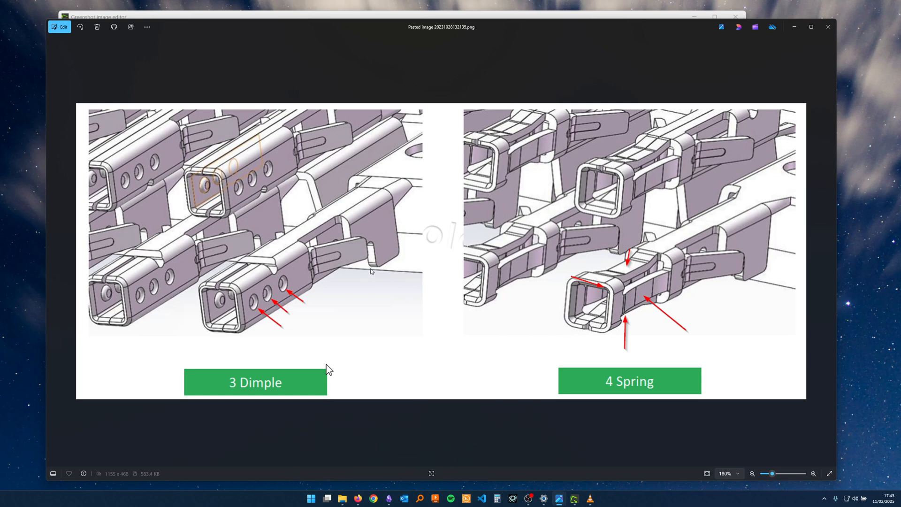
mouse_move(421, 288)
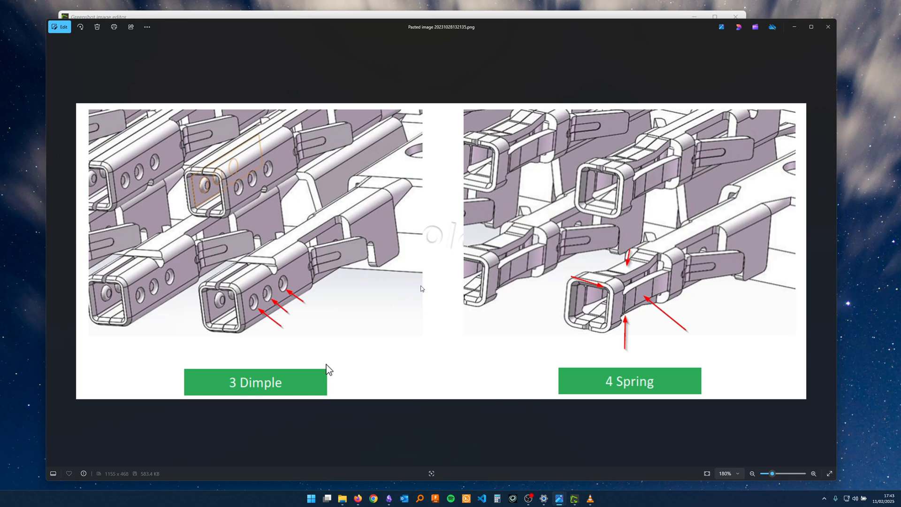
mouse_move(450, 272)
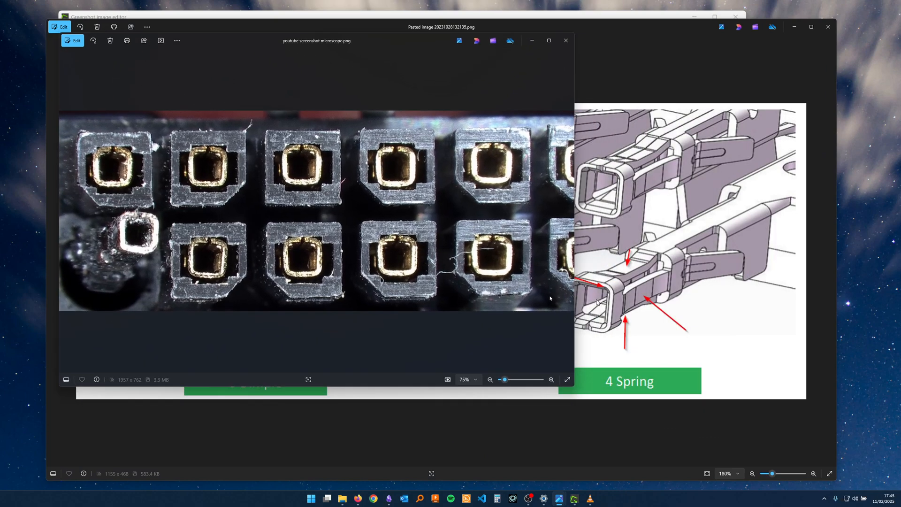
Maximize the Microsoft Photos window showing the connector-terminal microscope photo
left_click(548, 40)
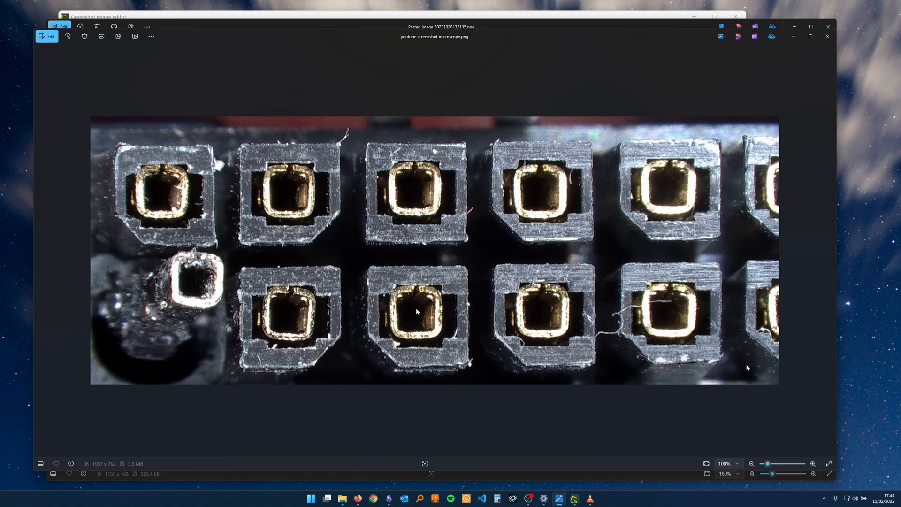
mouse_move(407, 297)
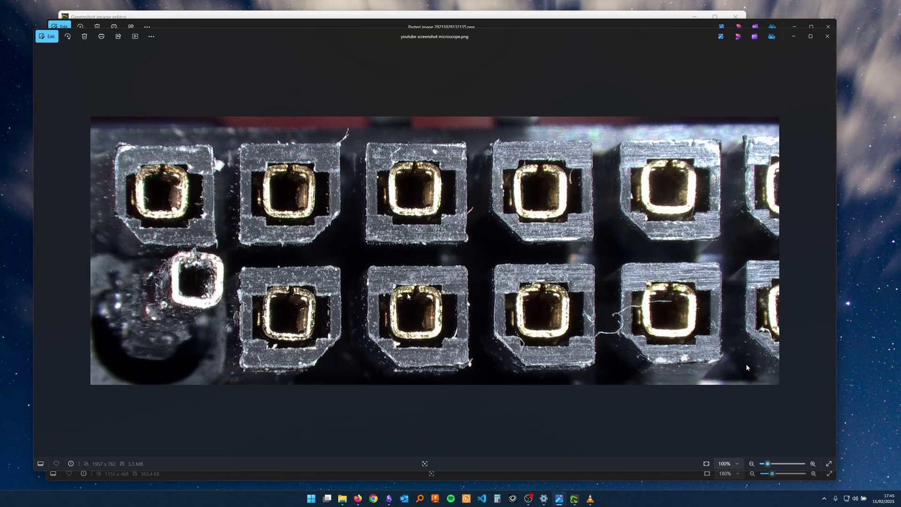
mouse_move(418, 318)
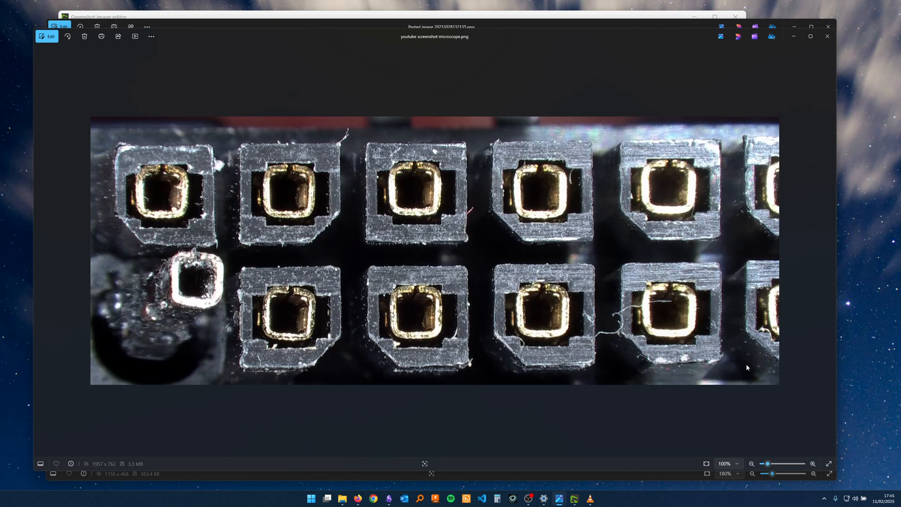
mouse_move(422, 319)
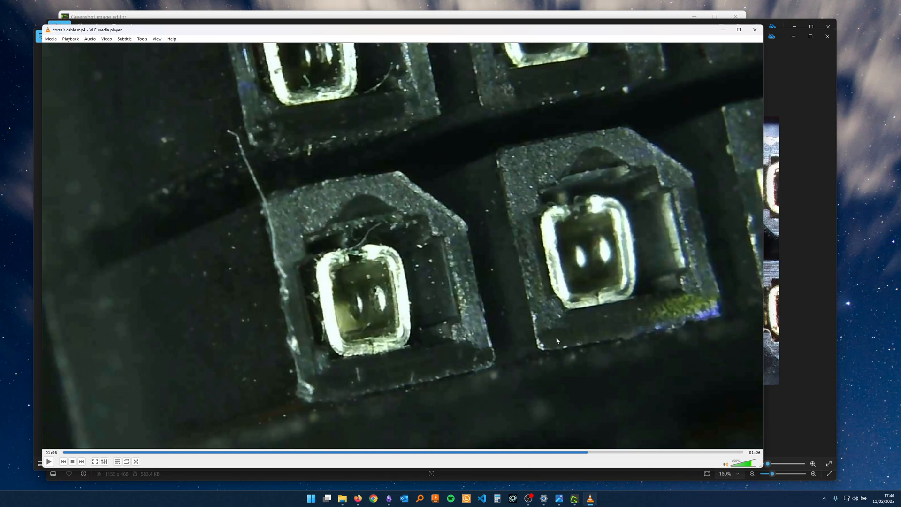
Seek corsair cable.mp4 back to about 01:03, showing two terminals with dimples
left_click(582, 454)
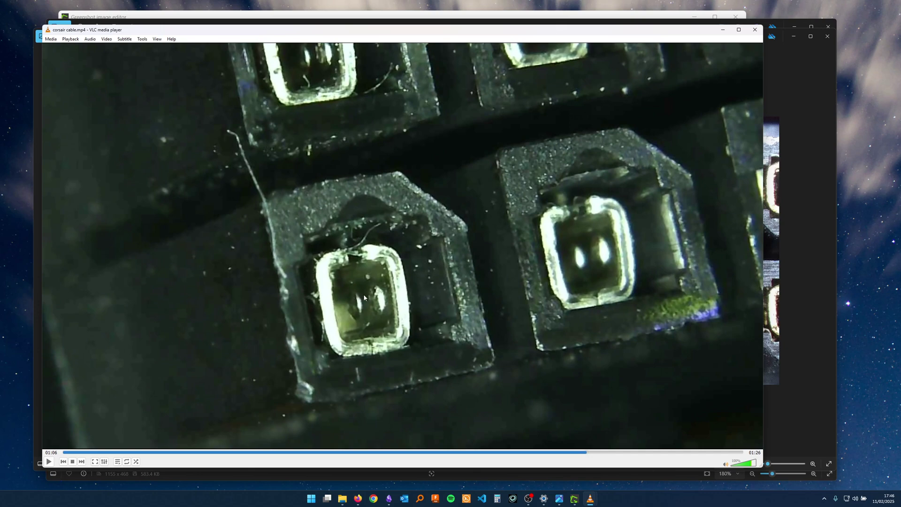
left_click(555, 453)
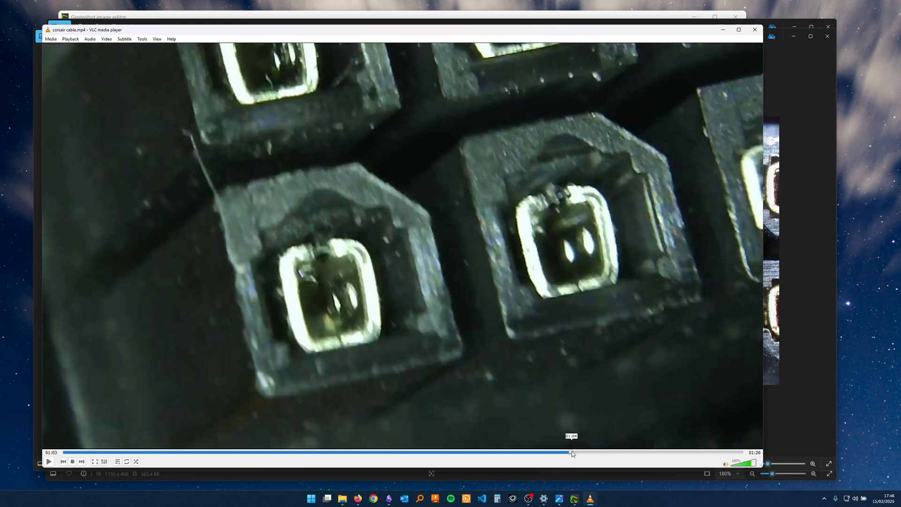
left_click(585, 454)
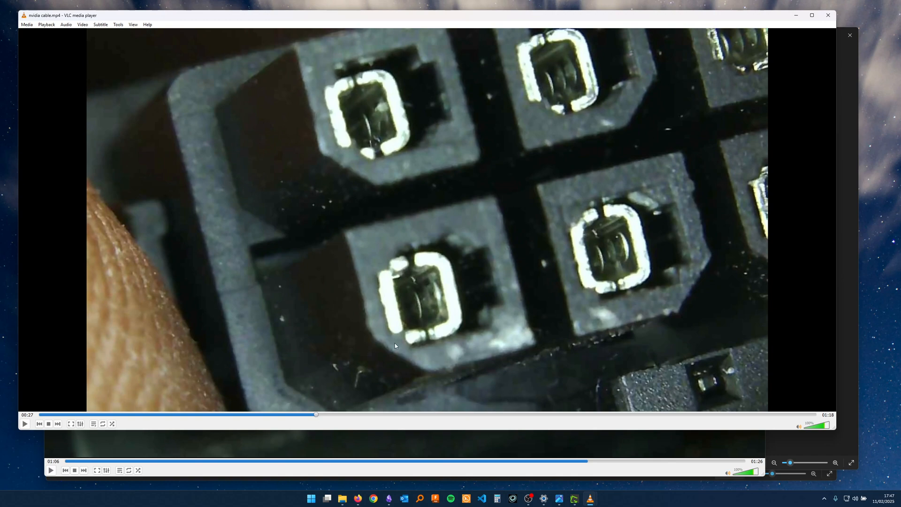
mouse_move(611, 254)
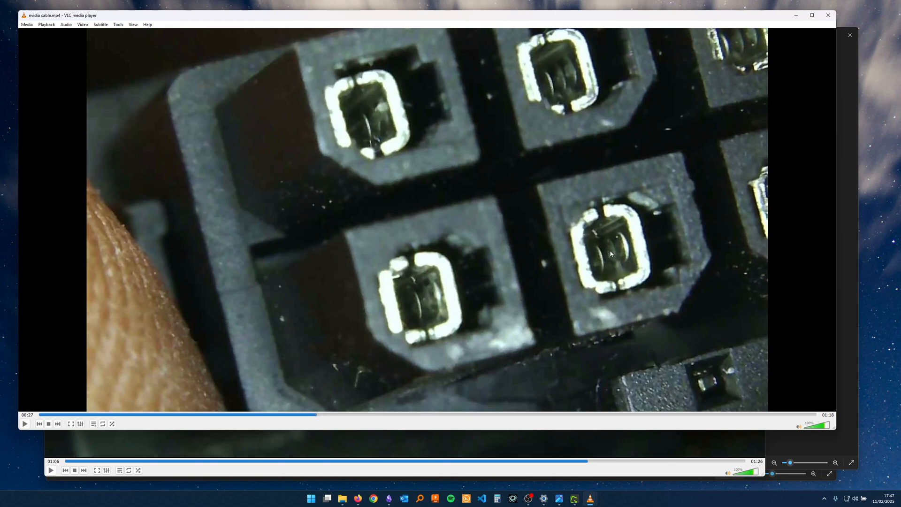
mouse_move(615, 258)
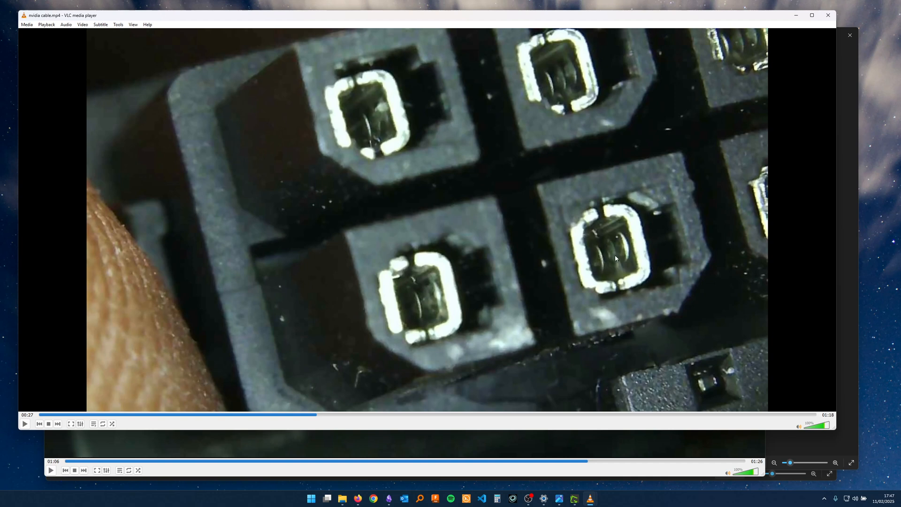
mouse_move(614, 258)
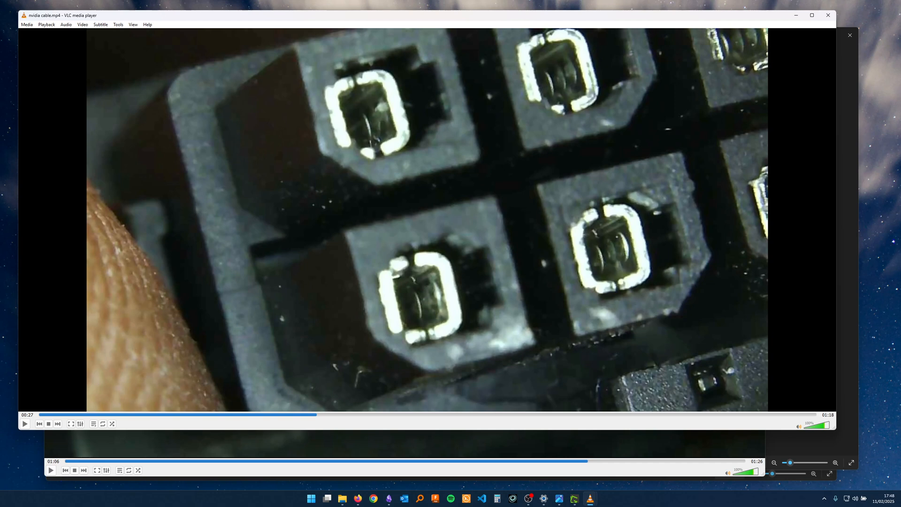
mouse_move(597, 240)
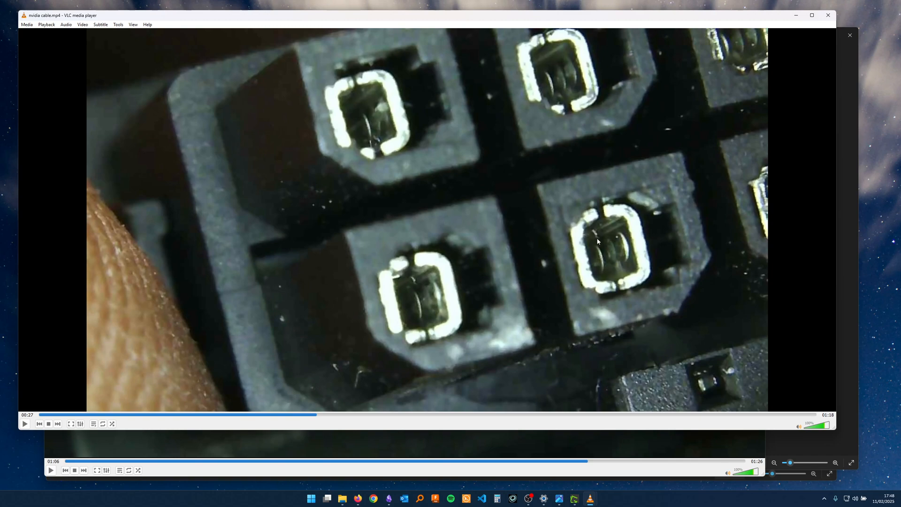
mouse_move(602, 214)
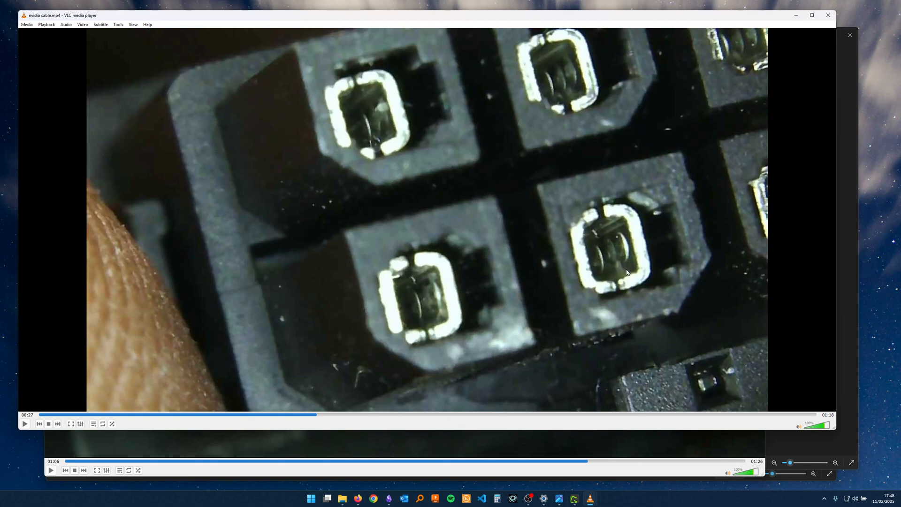
mouse_move(597, 258)
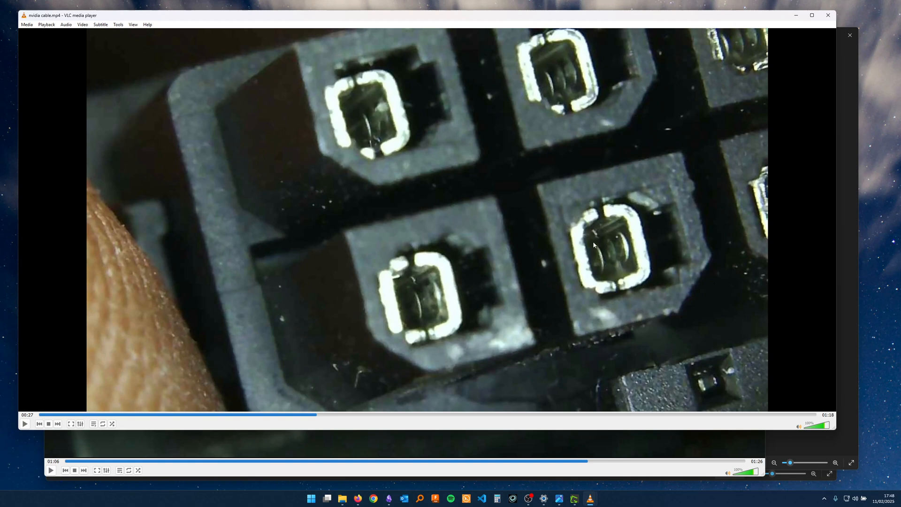
mouse_move(397, 407)
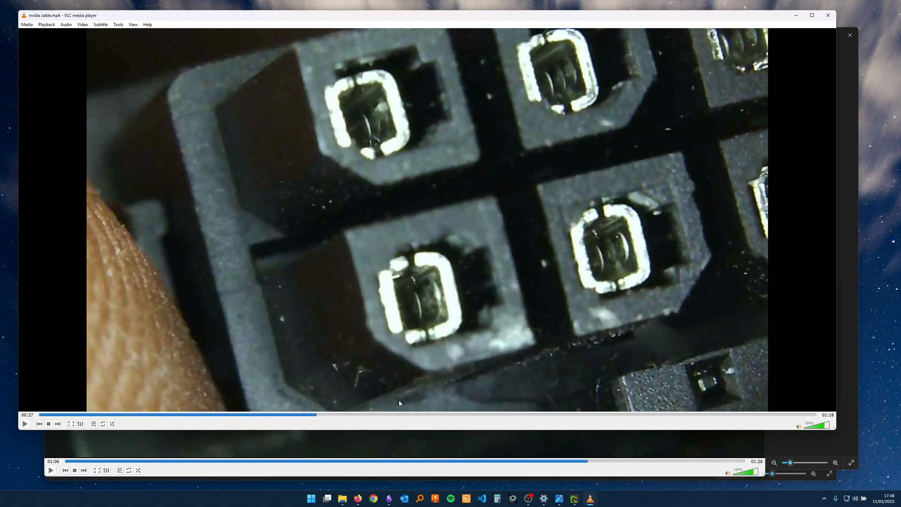
mouse_move(498, 346)
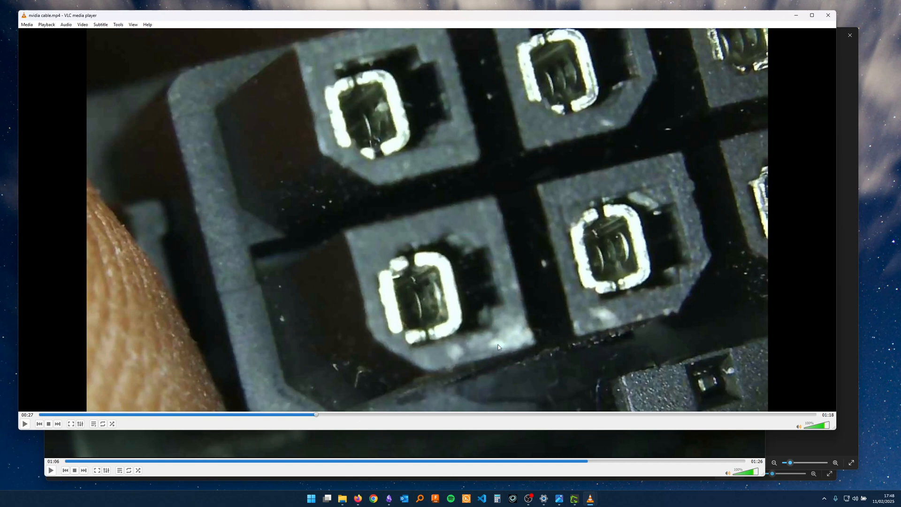
mouse_move(509, 415)
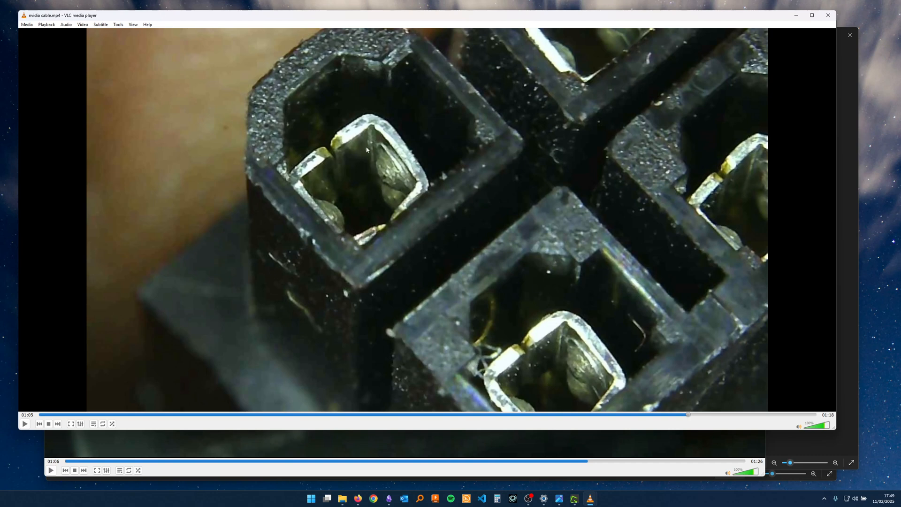
mouse_move(390, 205)
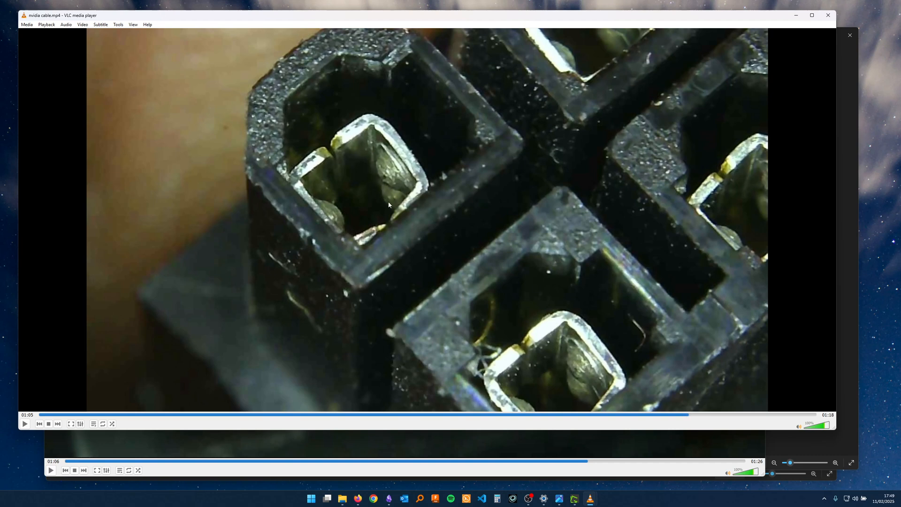
mouse_move(507, 328)
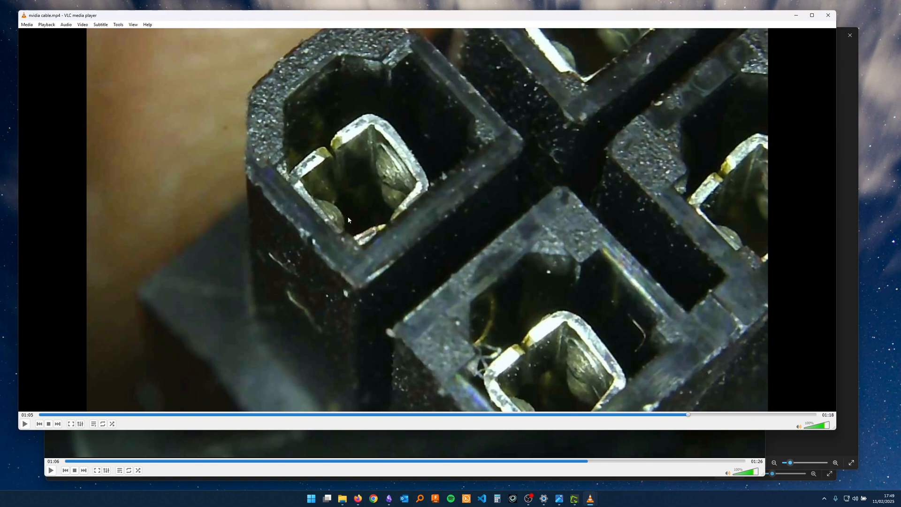
mouse_move(335, 204)
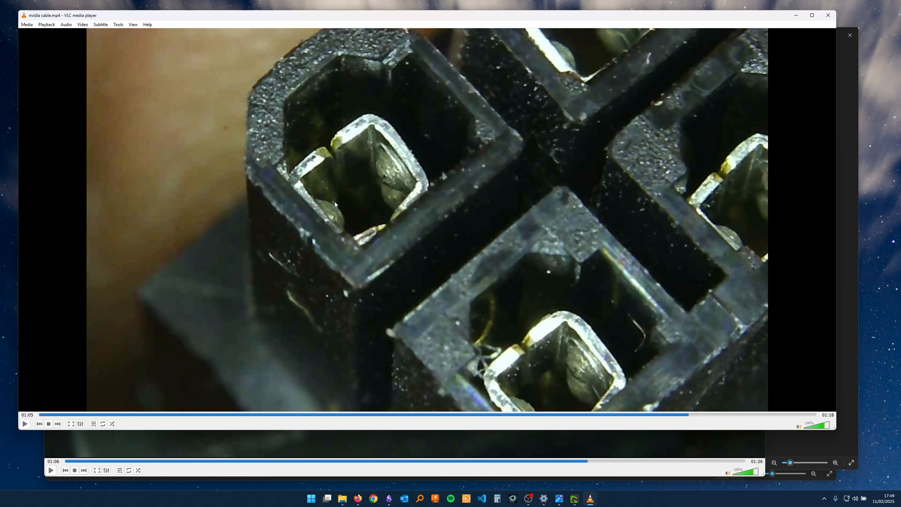
mouse_move(376, 227)
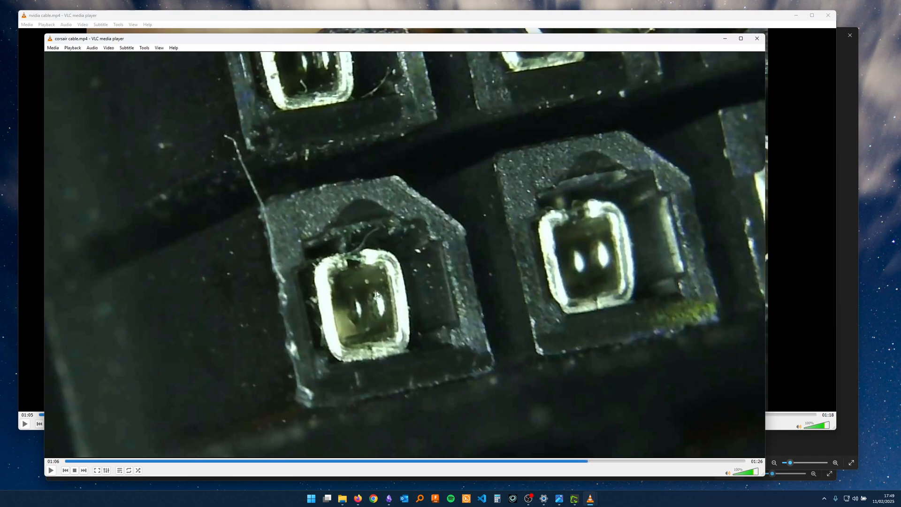
Bring the nvidia cable.mp4 window, paused at 01:05, in front of corsair cable.mp4
left_click(756, 38)
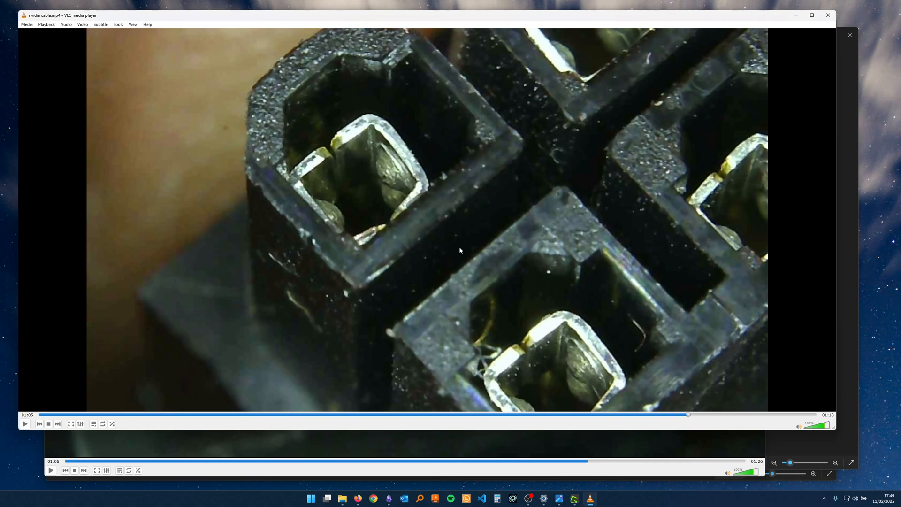
mouse_move(362, 182)
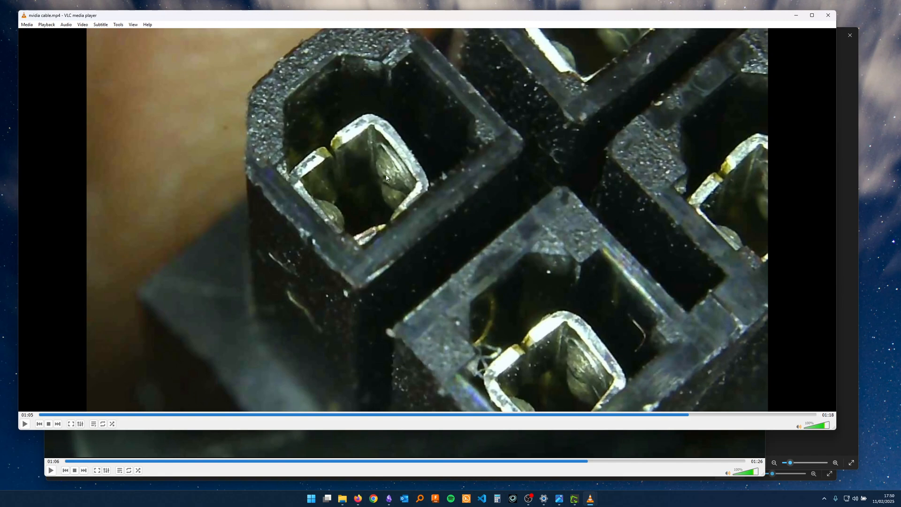
mouse_move(462, 144)
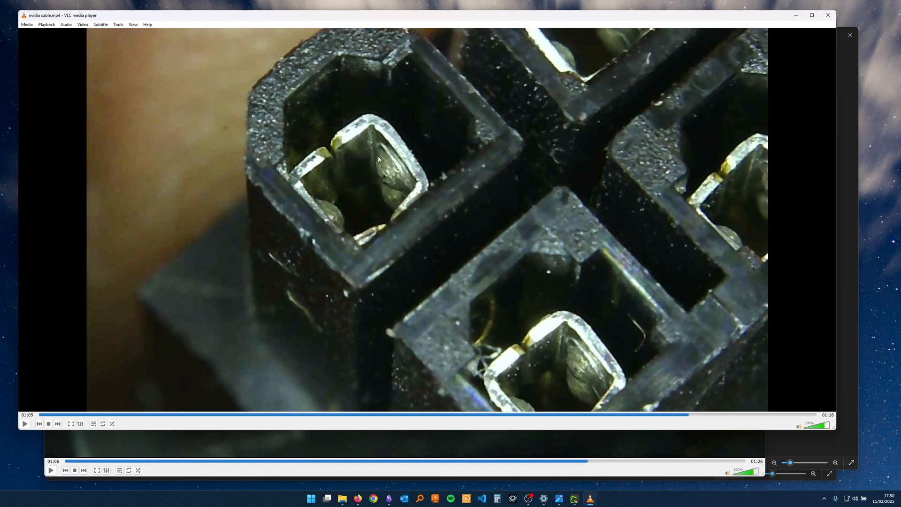
mouse_move(384, 150)
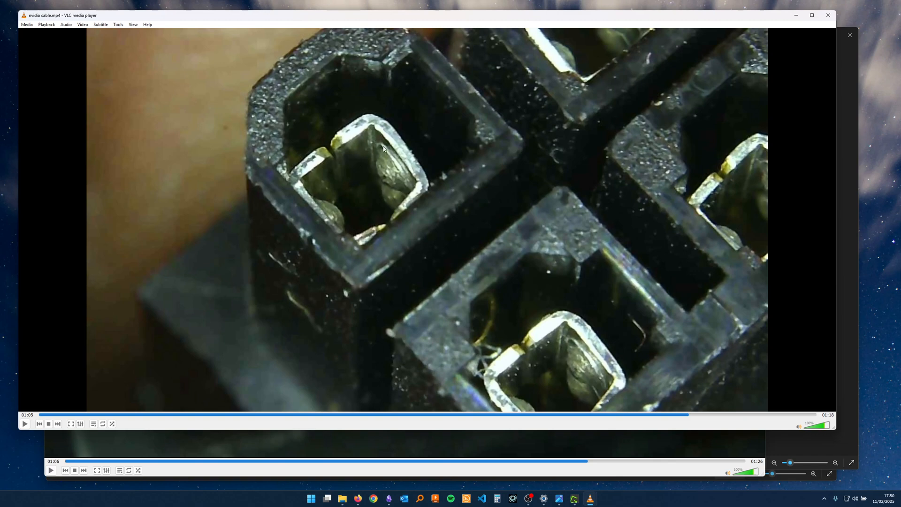
mouse_move(379, 171)
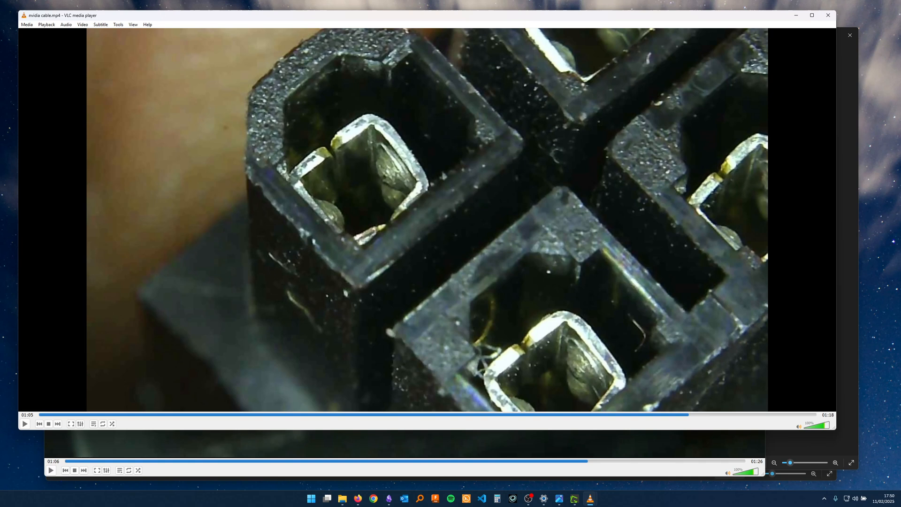
mouse_move(624, 96)
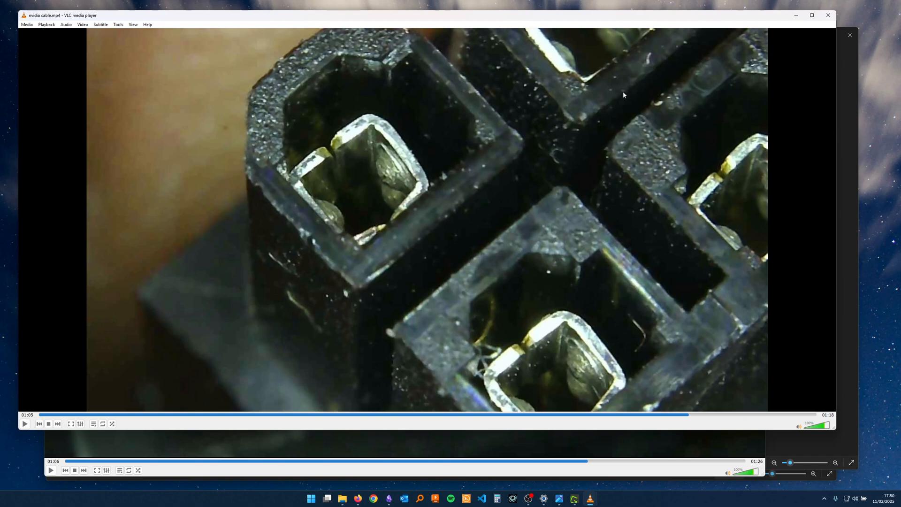